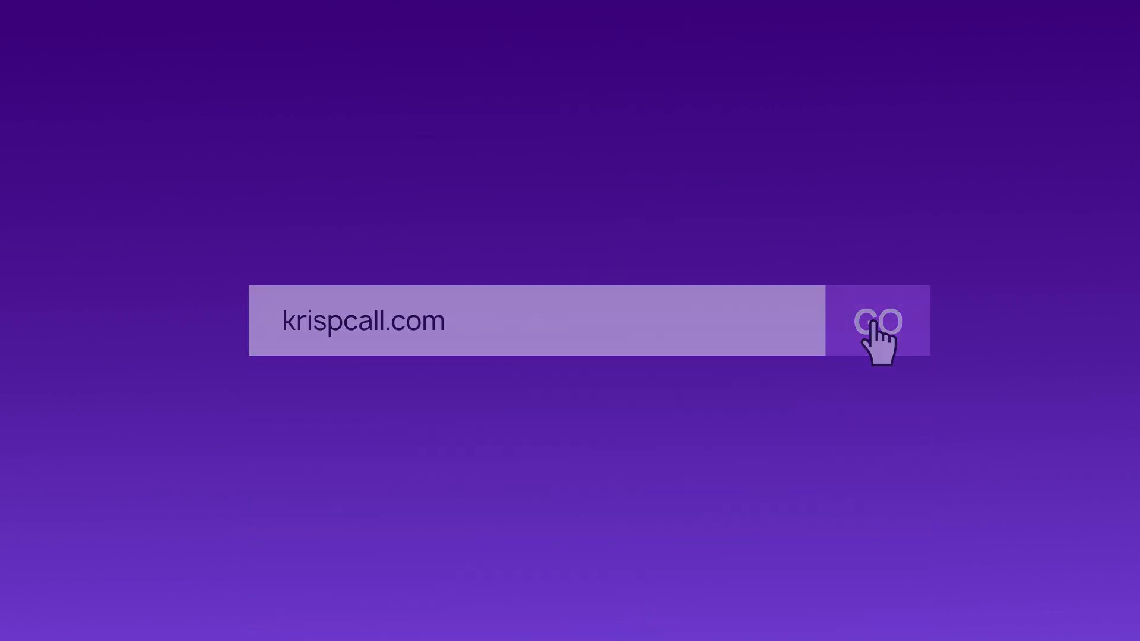
Reach krispcall.com and list available +44 United Kingdom numbers for purchase.
{"action": "left_click", "coordinate": [879, 319]}
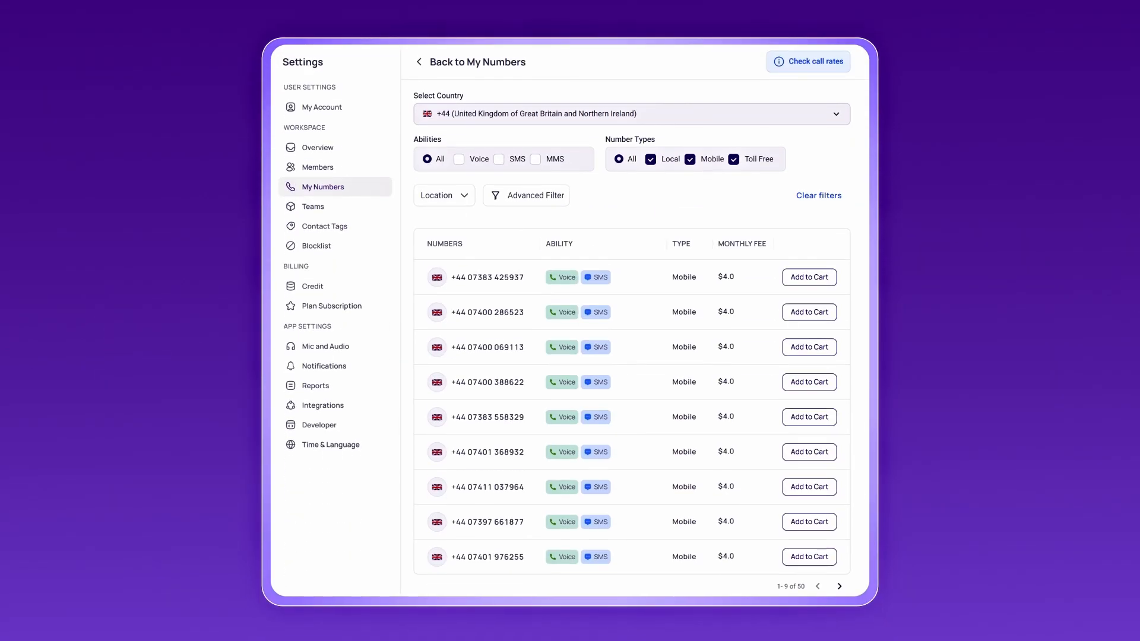
{"action": "left_click", "coordinate": [809, 347]}
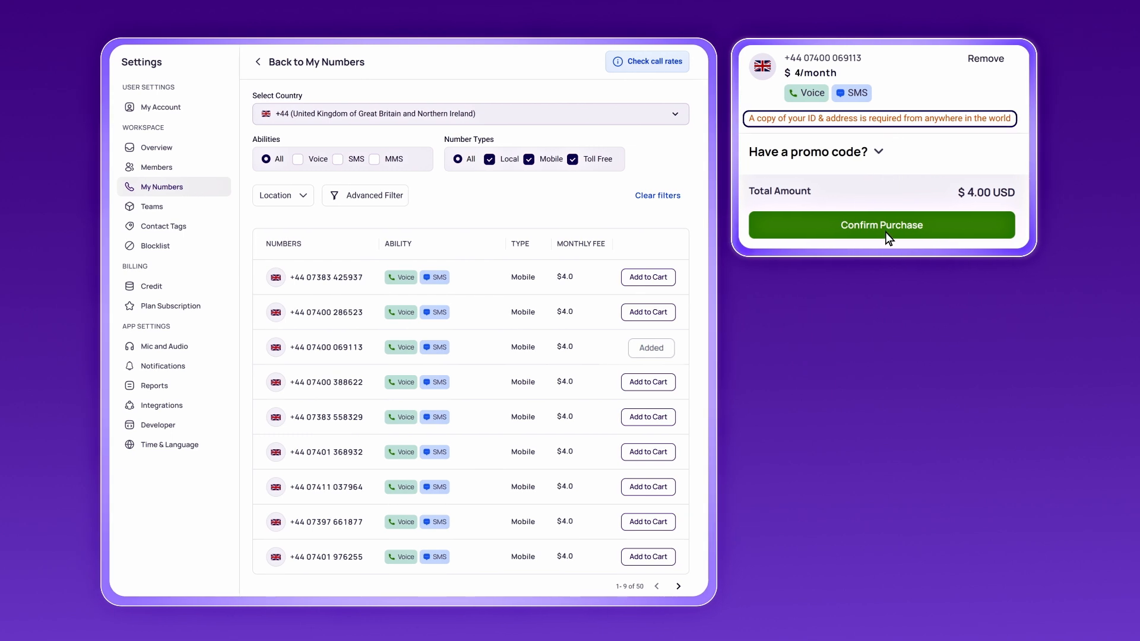
{"action": "left_click", "coordinate": [880, 225]}
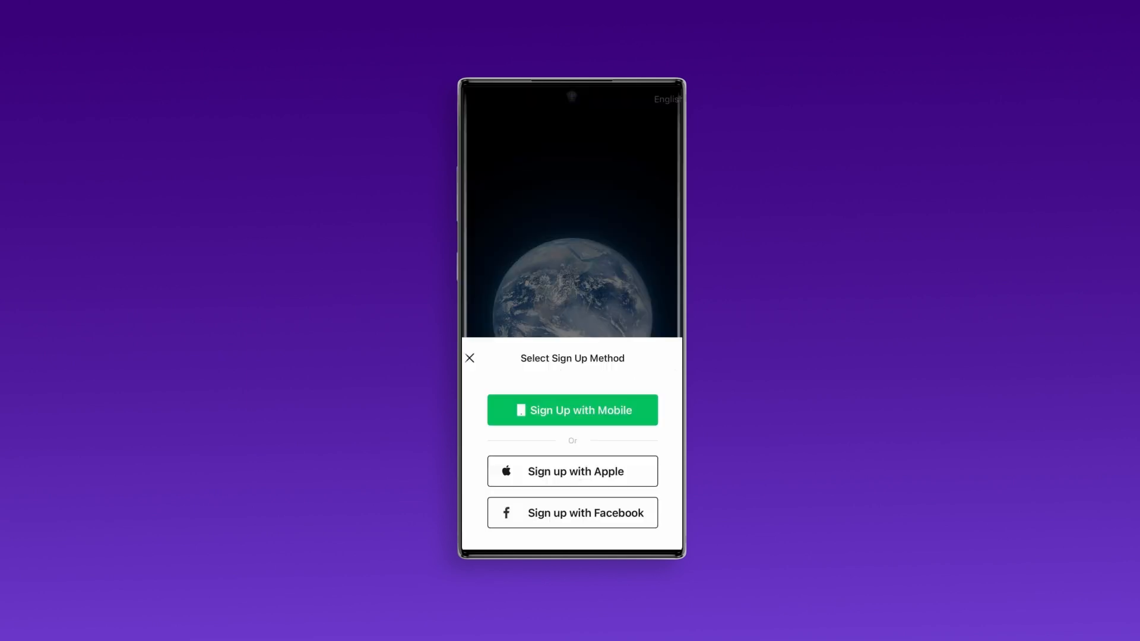
{"action": "left_click", "coordinate": [572, 410]}
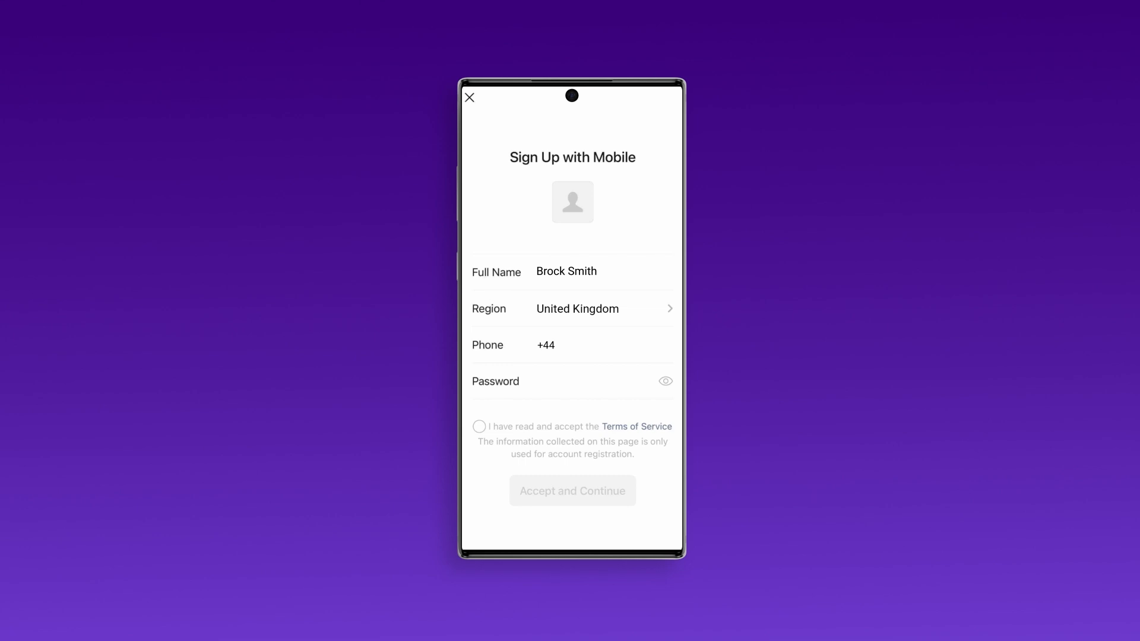
{"action": "type", "text": "074000691"}
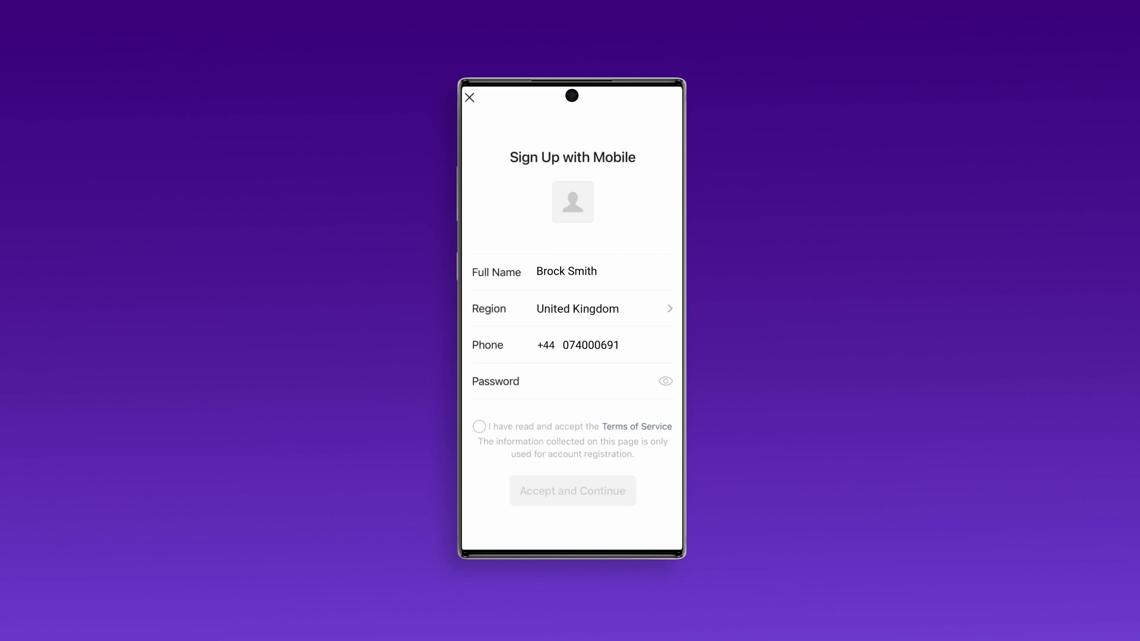
{"action": "type", "text": "113"}
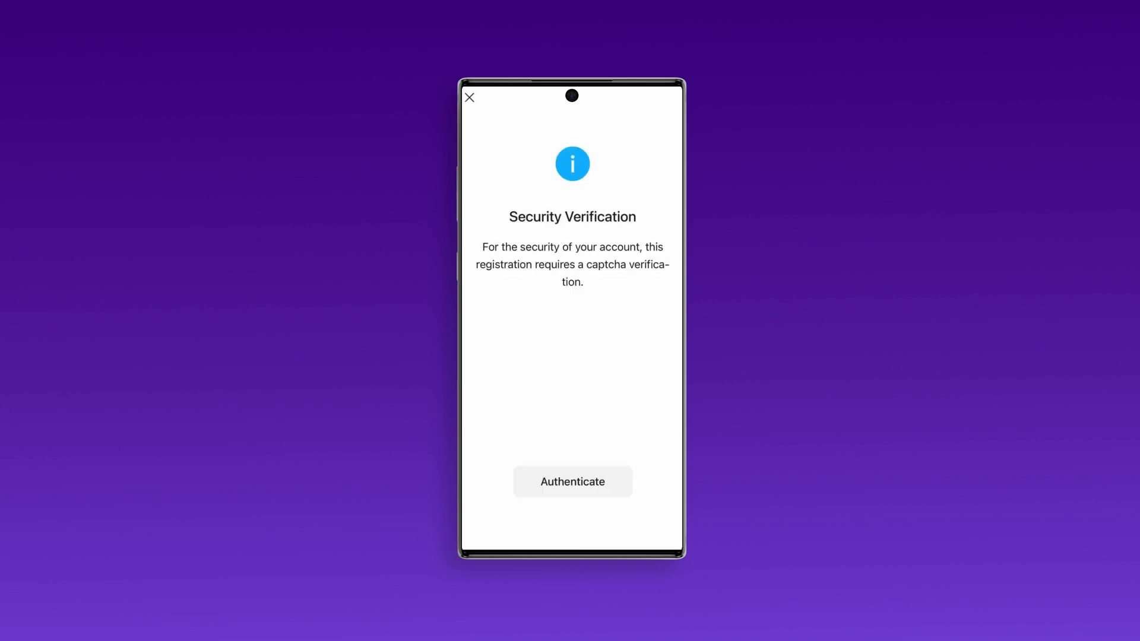
Complete the captcha and submit the SMS verification code to finish registration.
{"action": "left_click", "coordinate": [573, 481]}
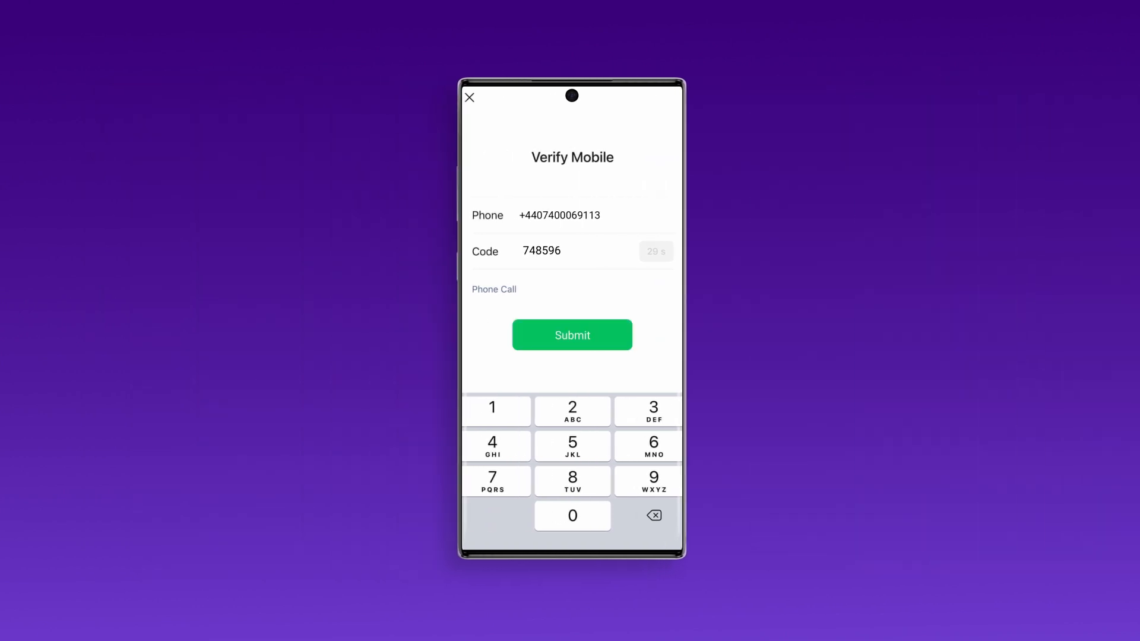
{"action": "left_click", "coordinate": [572, 335]}
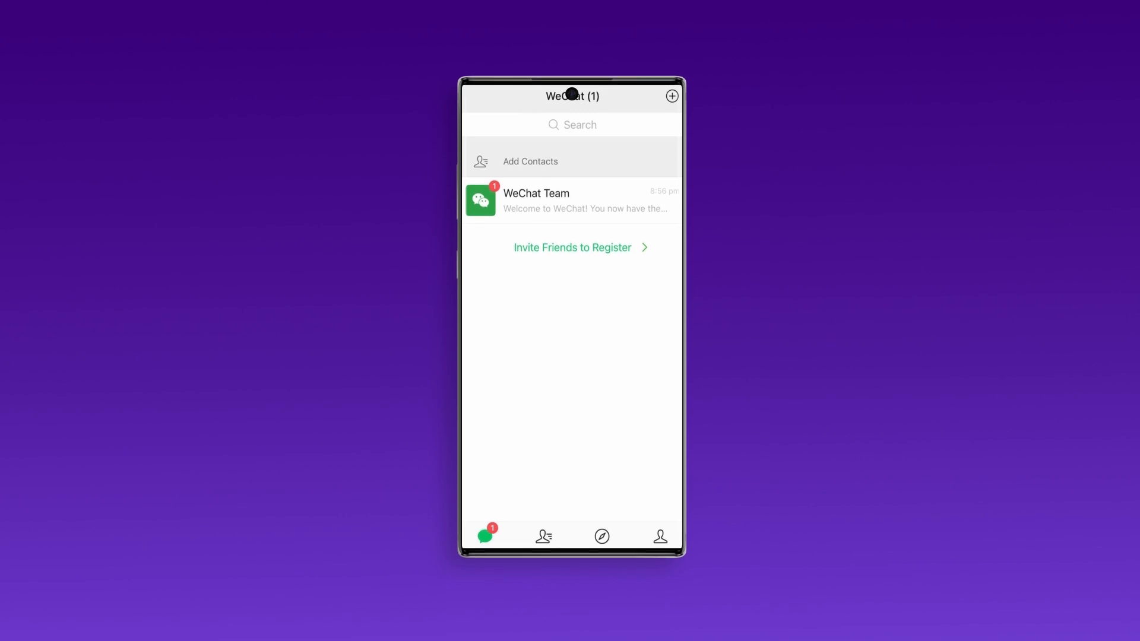